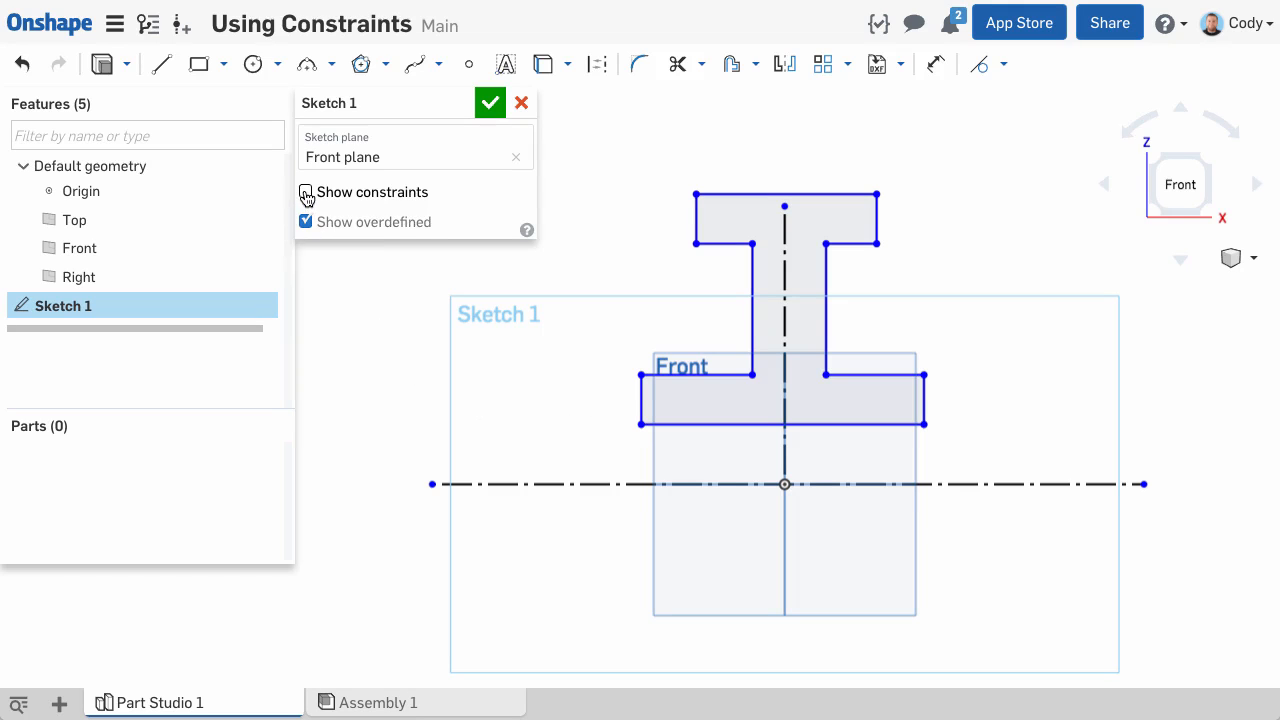
# - Toggle 'Show constraints' on and off to reveal the T-shaped sketch's constraint markers
pyautogui.click(306, 192)
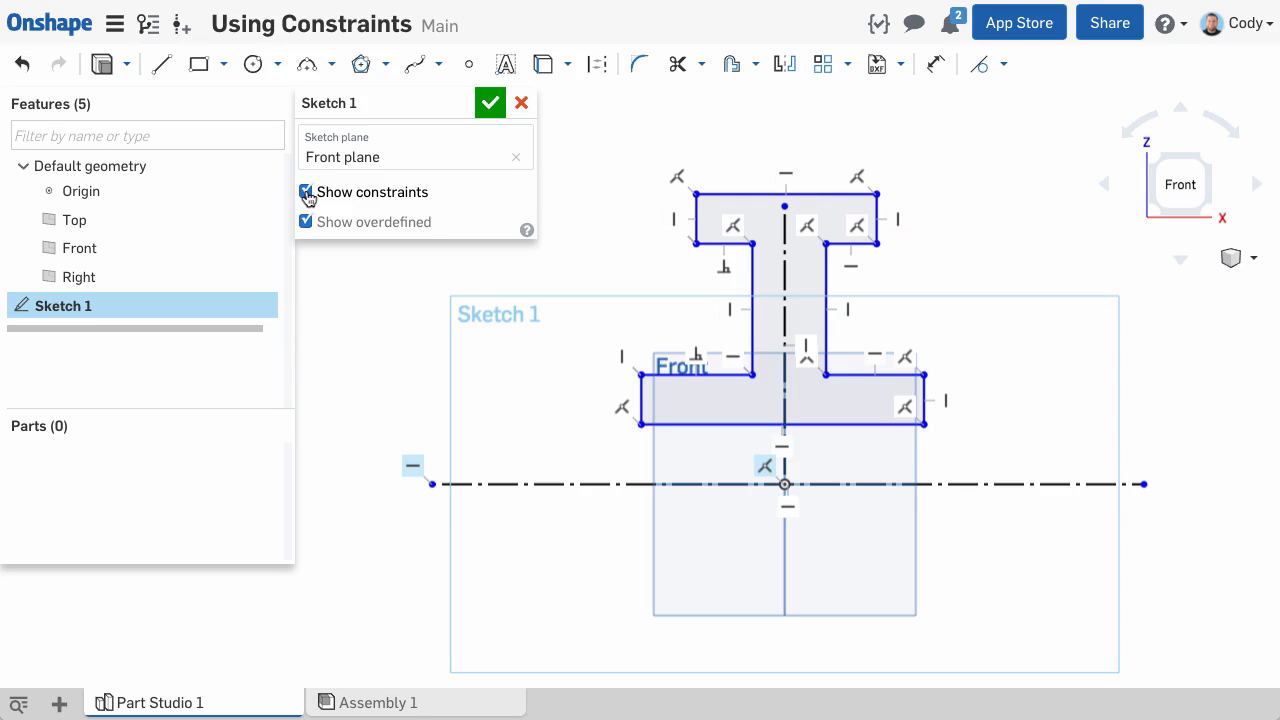
pyautogui.click(306, 192)
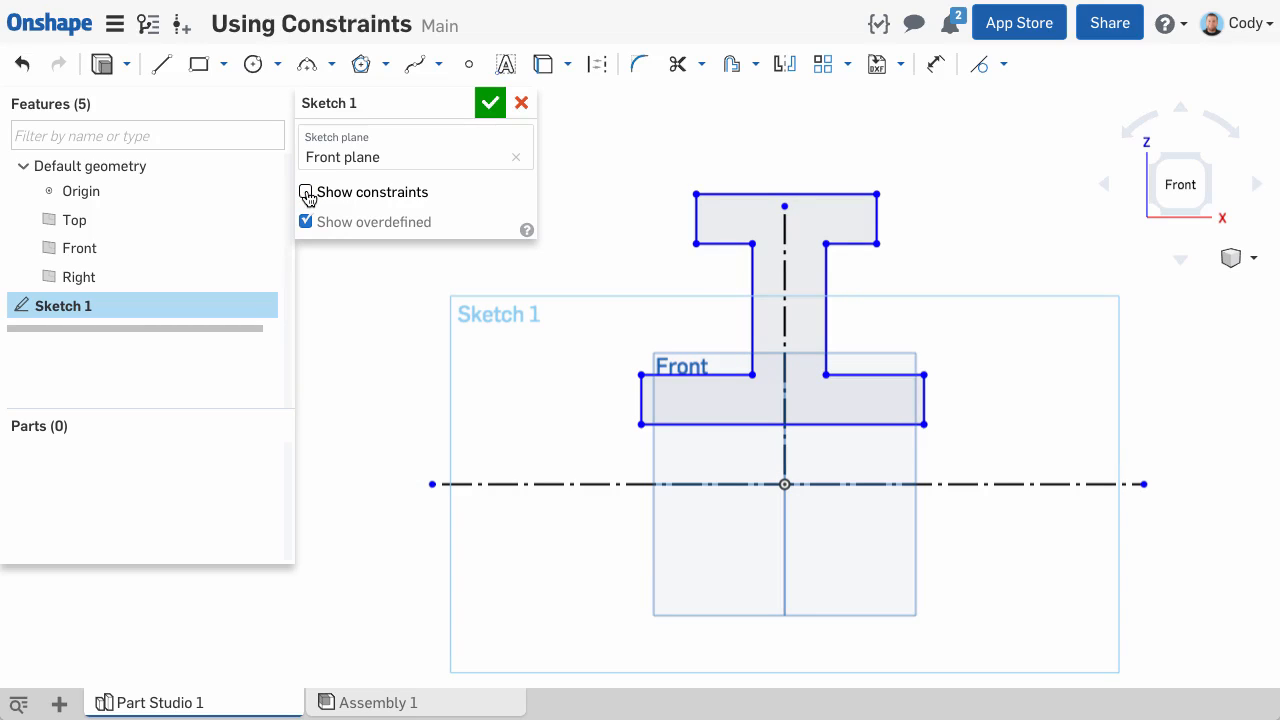
pyautogui.click(306, 192)
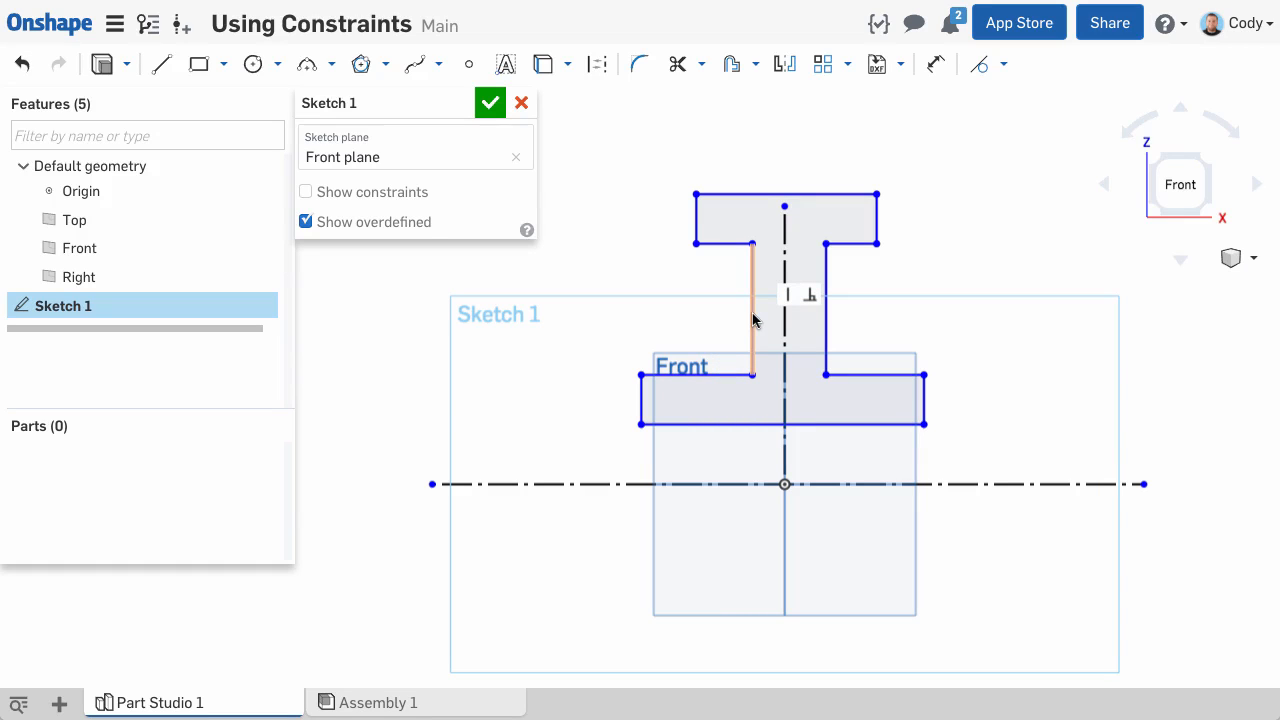
pyautogui.press('shift')
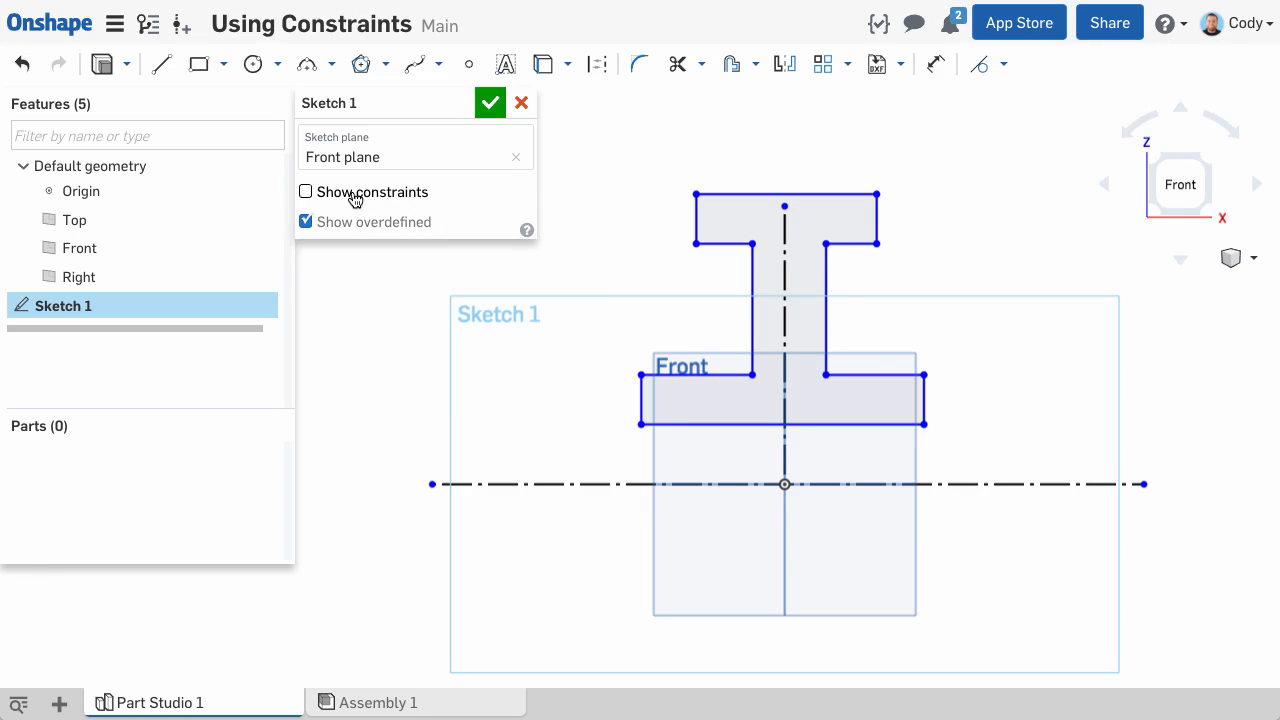
pyautogui.click(305, 191)
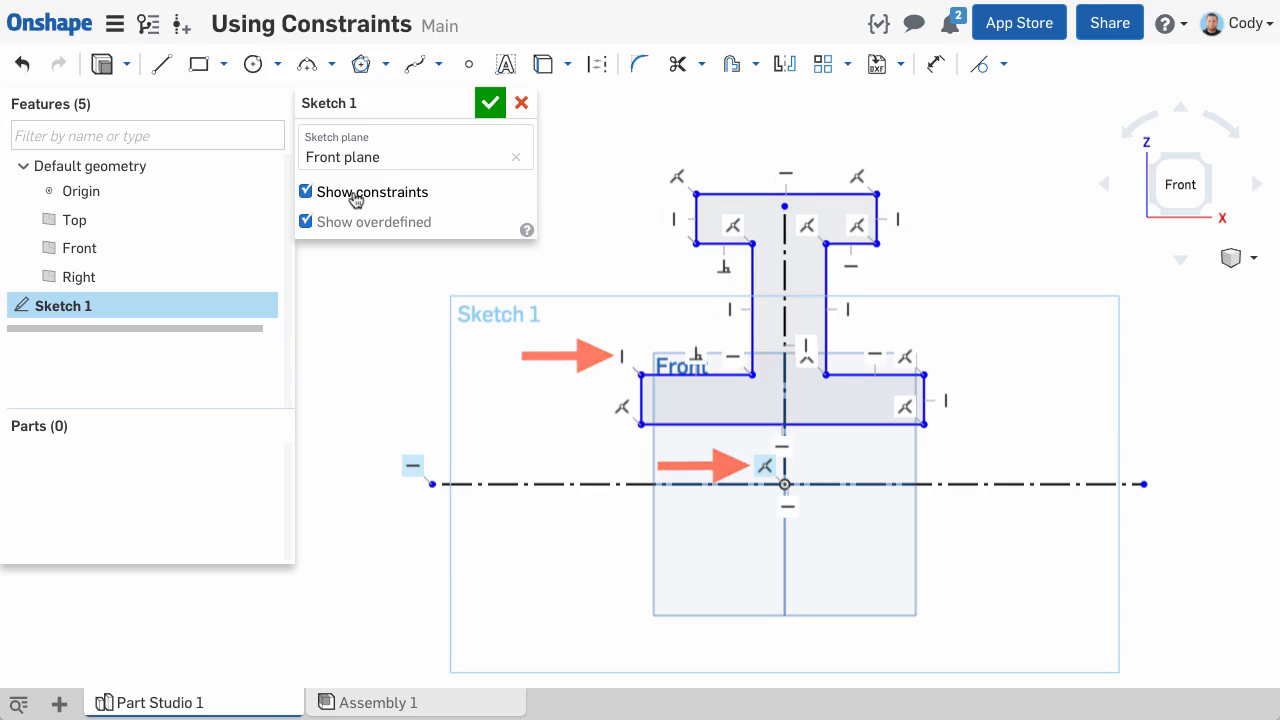
pyautogui.click(306, 191)
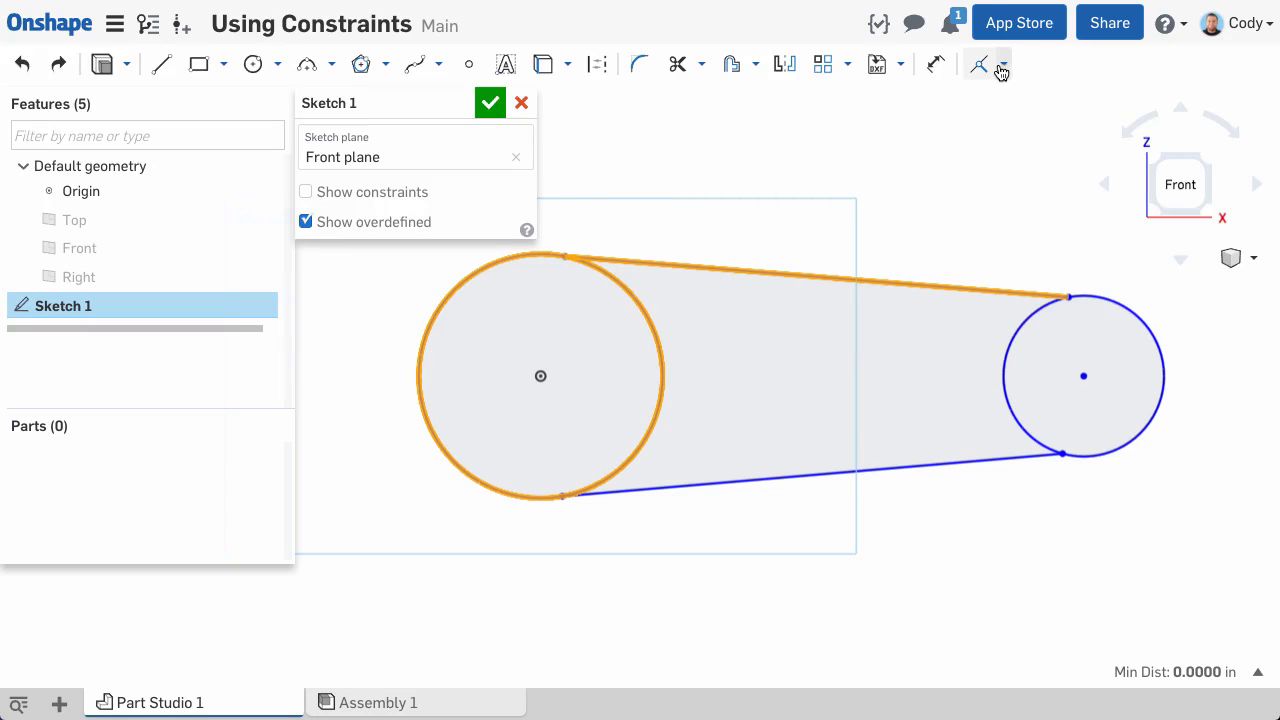
# - Apply a Tangent constraint from the constraint dropdown between the top belt line and the large circle
pyautogui.click(1003, 63)
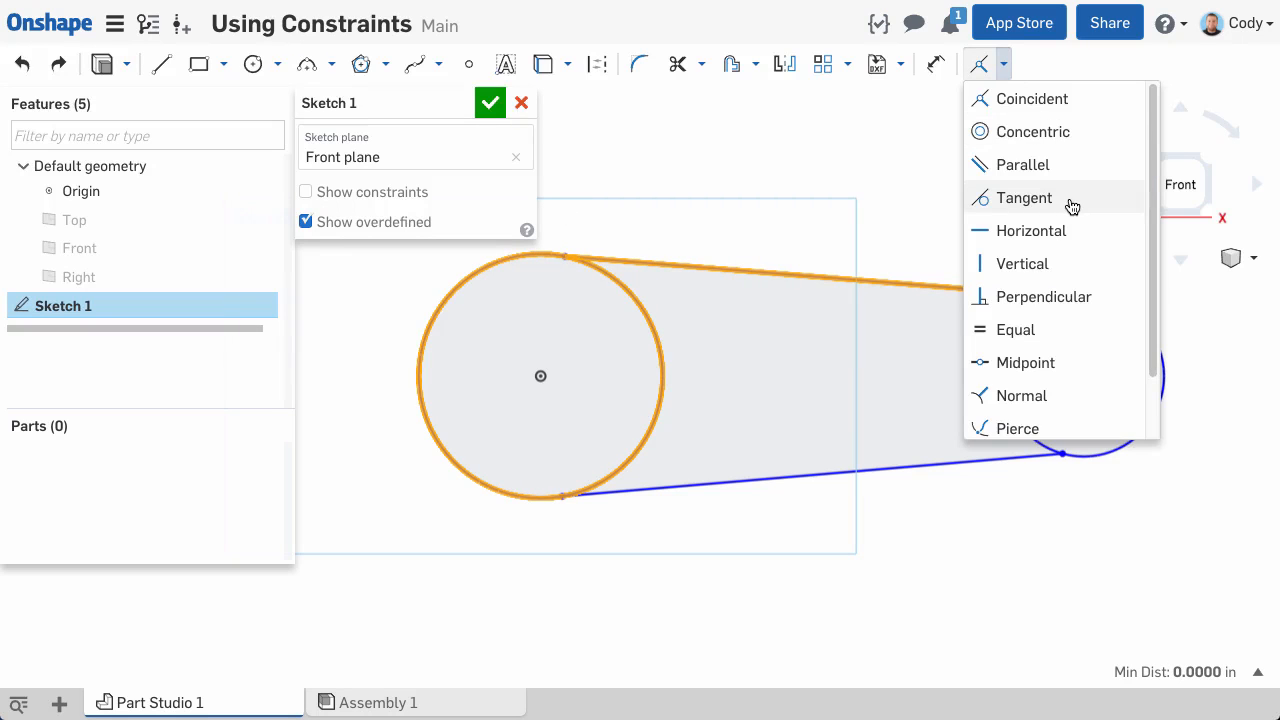
pyautogui.click(1023, 197)
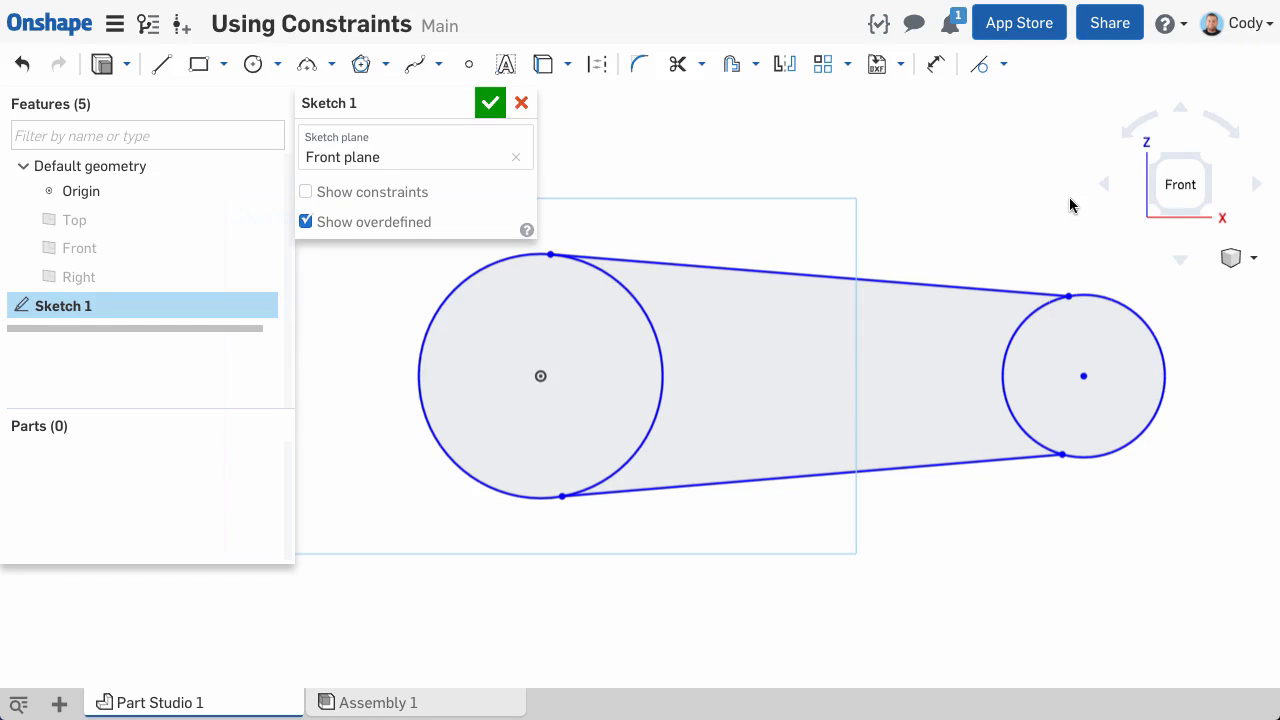
pyautogui.moveTo(981, 67)
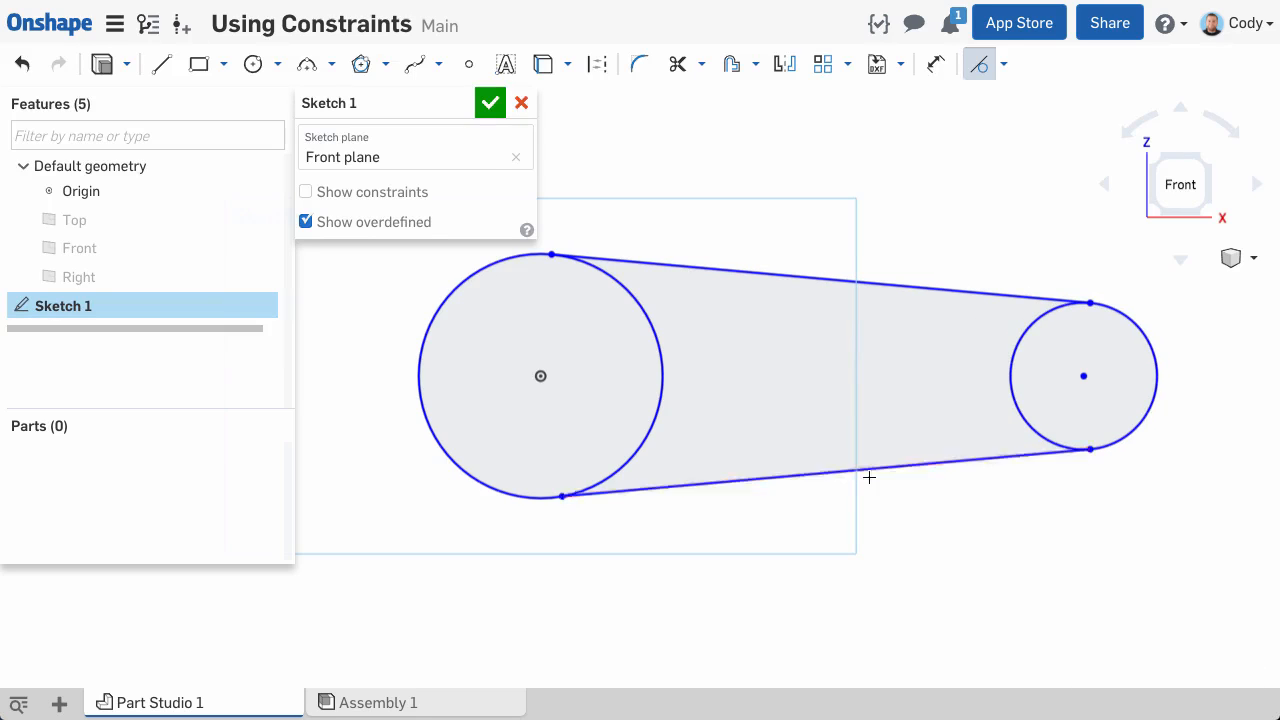
# - Delete the tangent constraint icon on the lower belt line at the large pulley
pyautogui.click(615, 477)
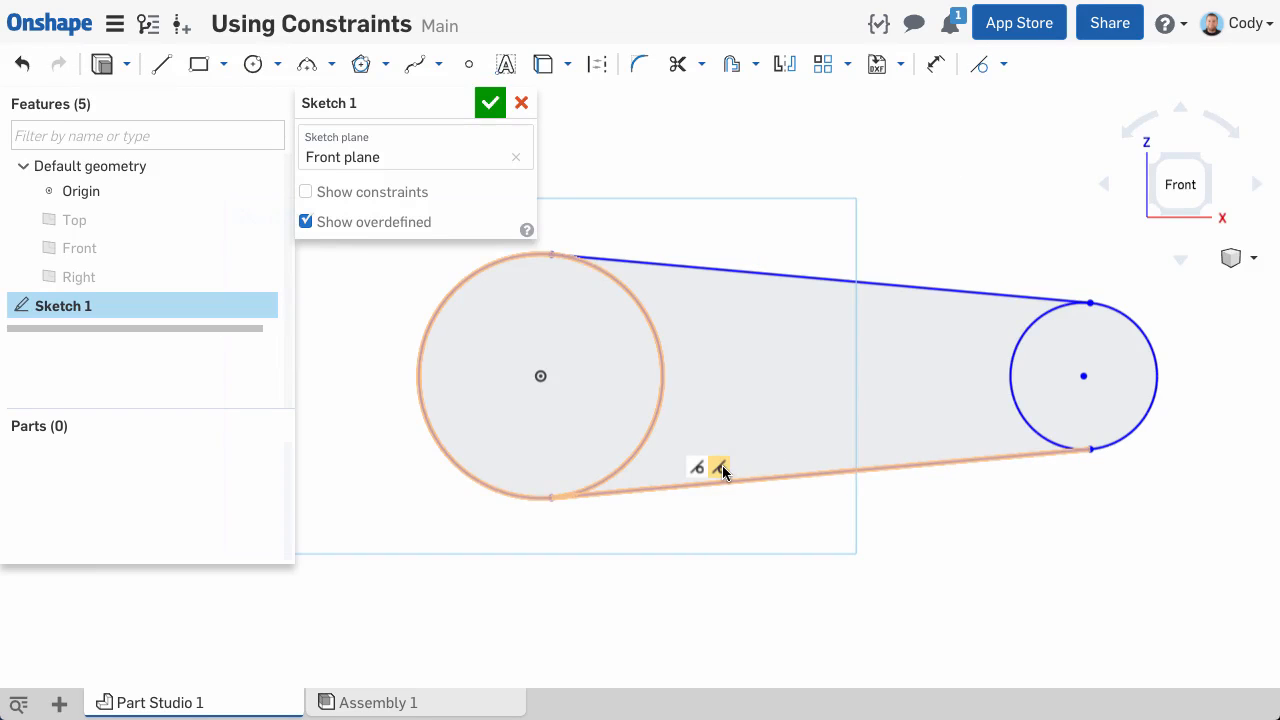
pyautogui.press('Delete')
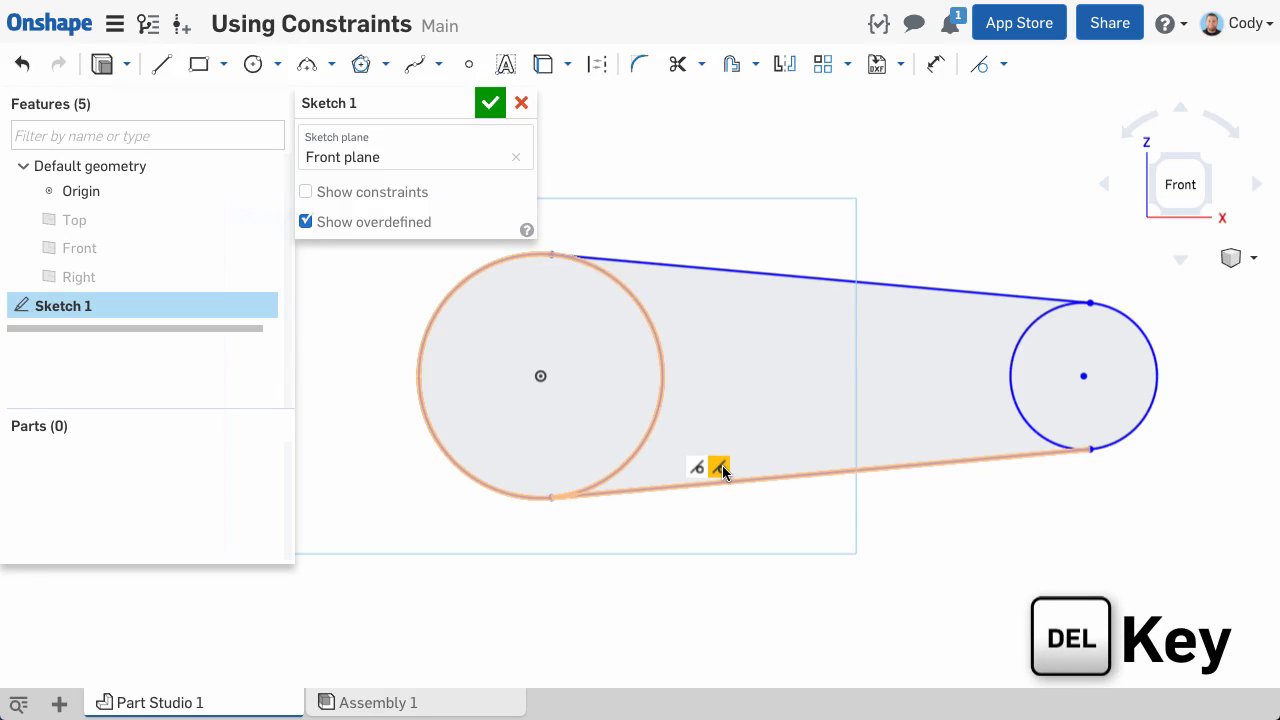